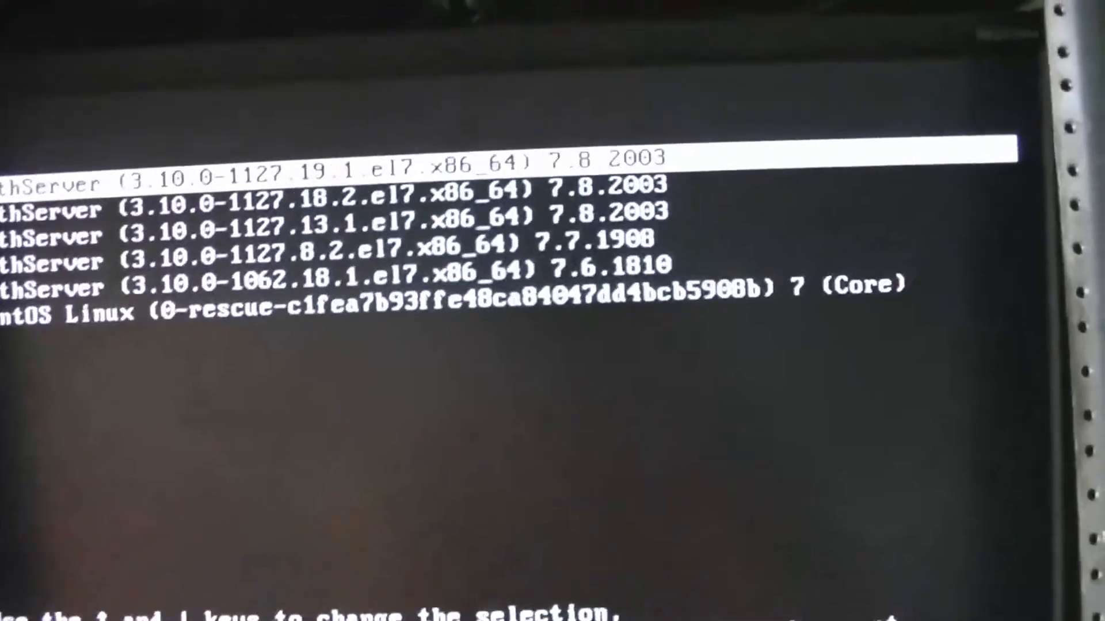
- Boot the selected top NethServer 7.8.2003 (3.10.0-1127.19.1) kernel entry from the GRUB menu
key("Return")
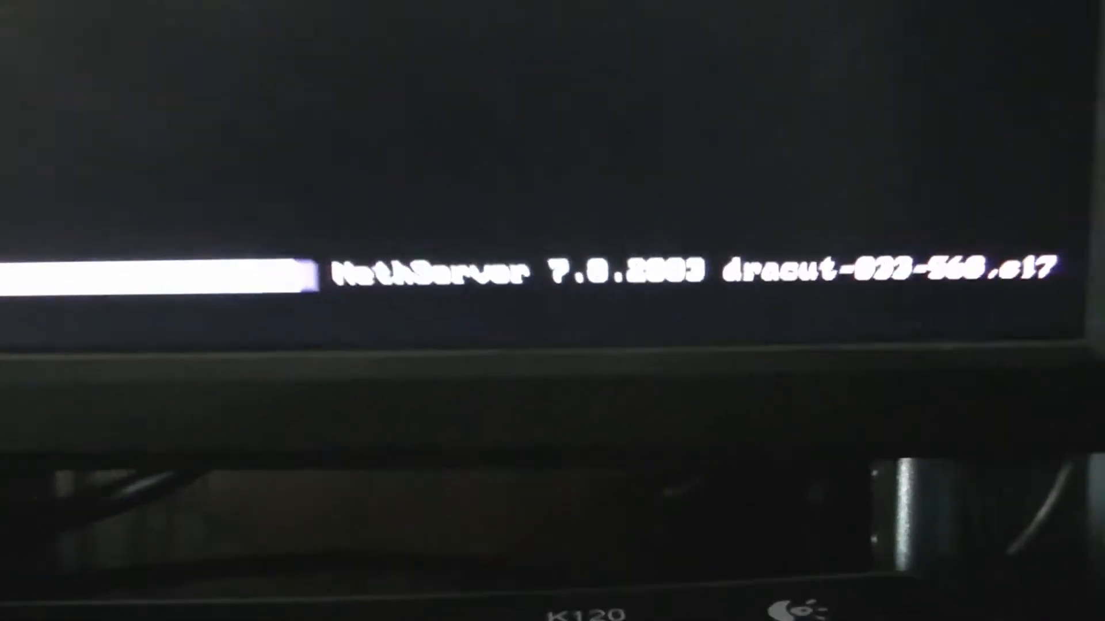